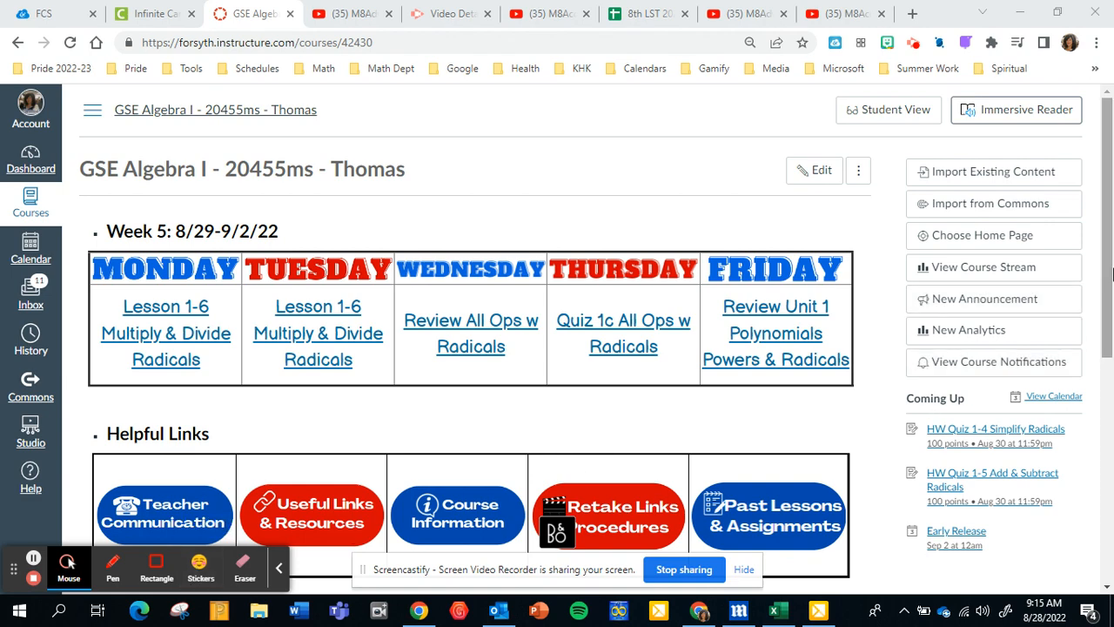
Open the Weekly Agendas module via Past Lessons & Assignments in Helpful Links.
{"action": "scroll", "scroll_direction": "down", "scroll_amount": 3}
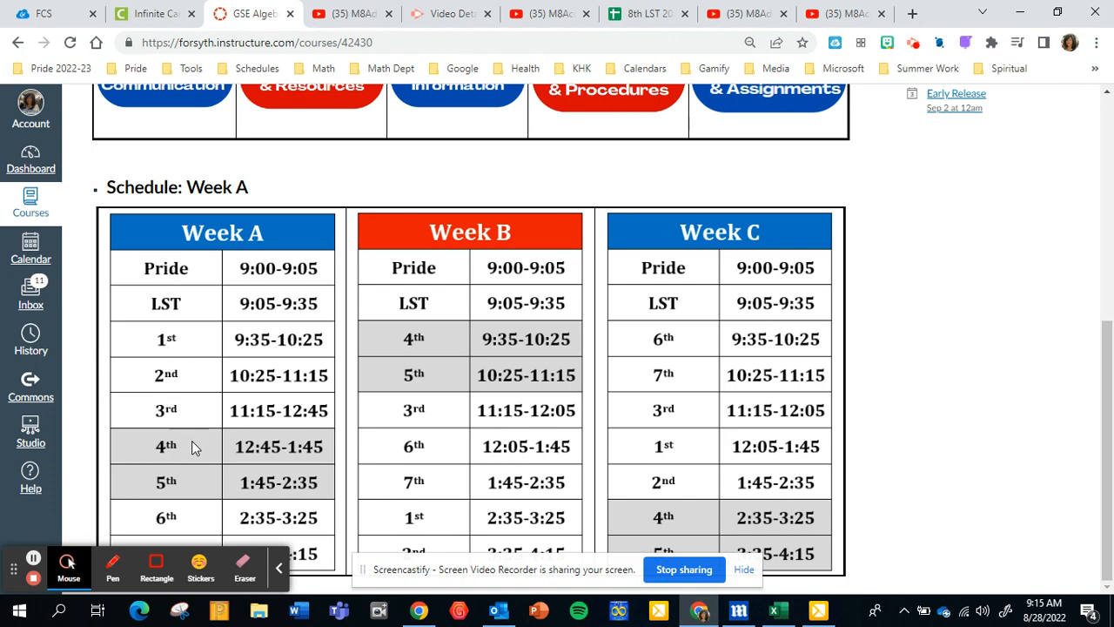
{"action": "scroll", "scroll_direction": "up", "scroll_amount": 3}
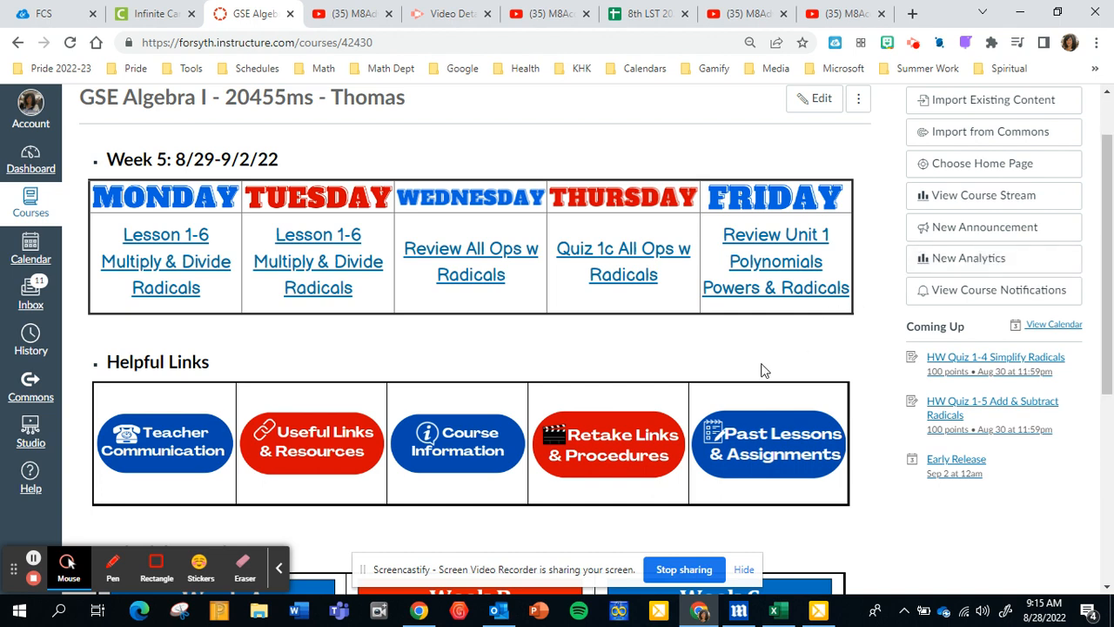
{"action": "mouse_move", "coordinate": [749, 438]}
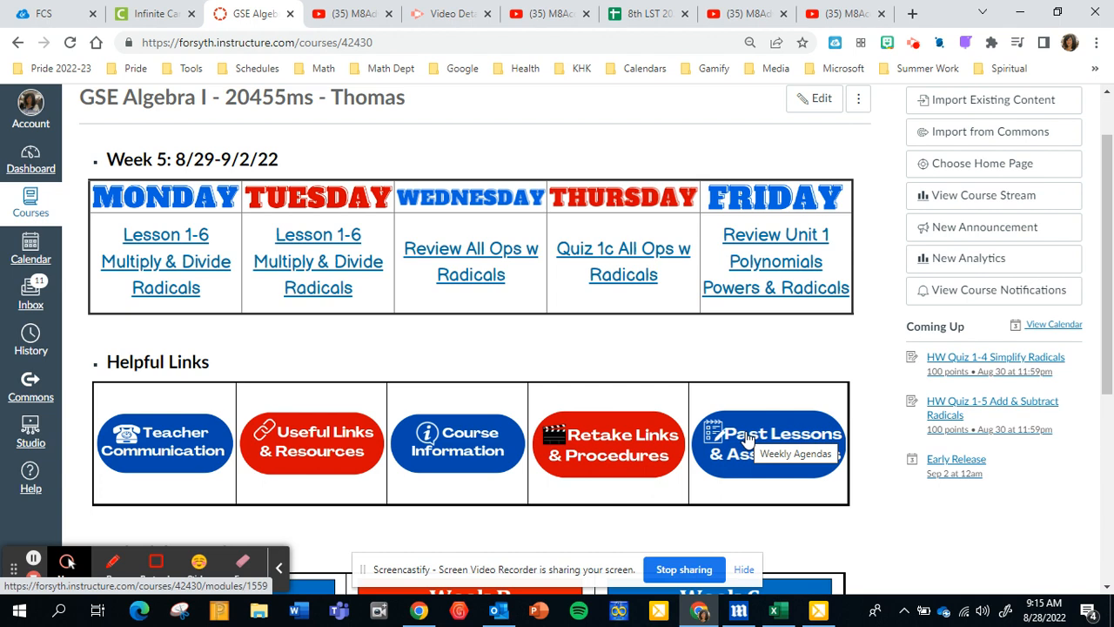
{"action": "left_click", "coordinate": [768, 442]}
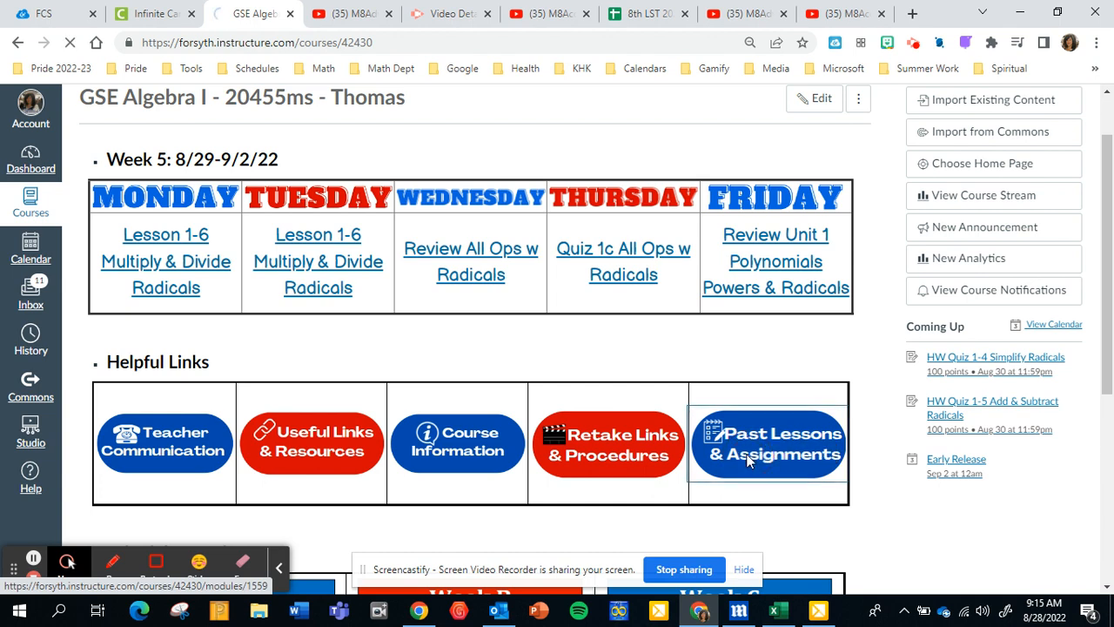
{"action": "left_click", "coordinate": [770, 443]}
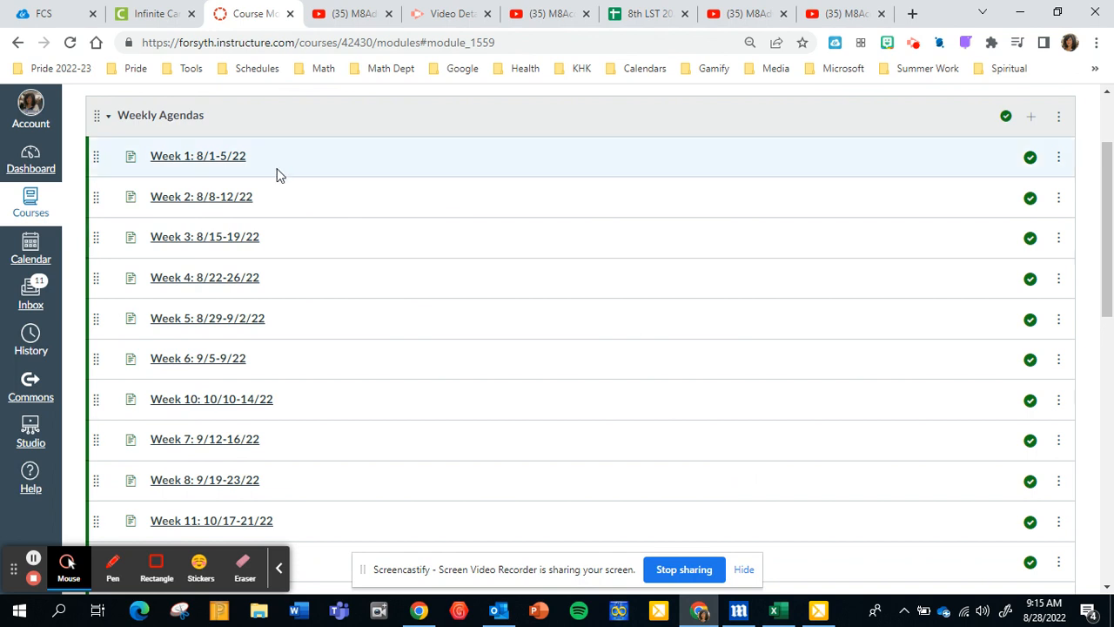
Open Week 4: 8/22-26/22, then Tuesday's Lesson 1-4 Simplify Radicals page.
{"action": "left_click", "coordinate": [205, 276]}
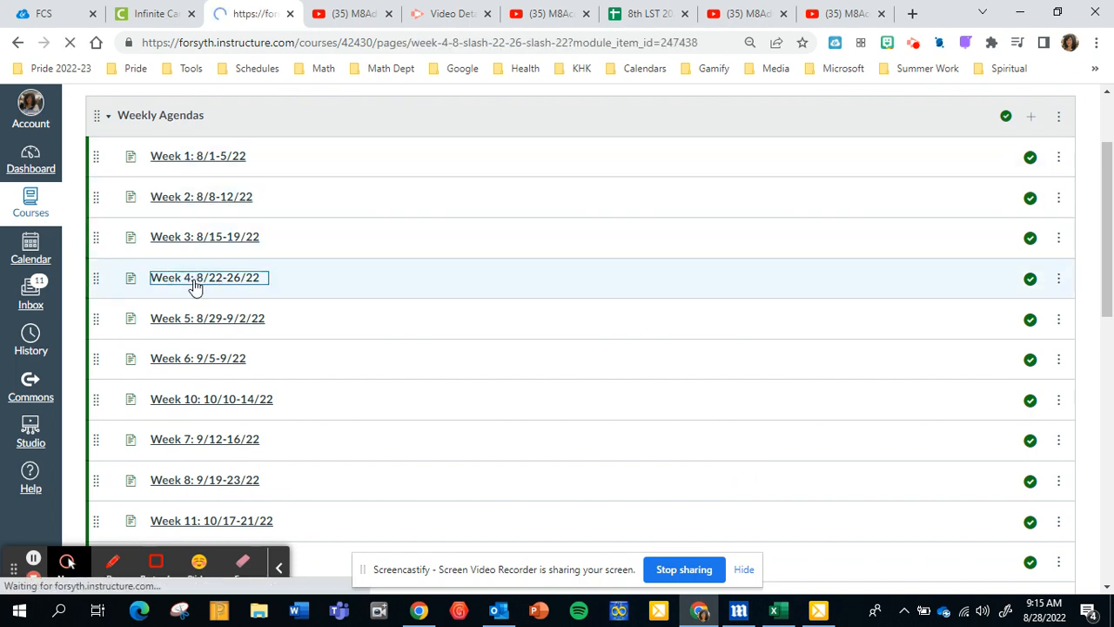
{"action": "left_click", "coordinate": [205, 277]}
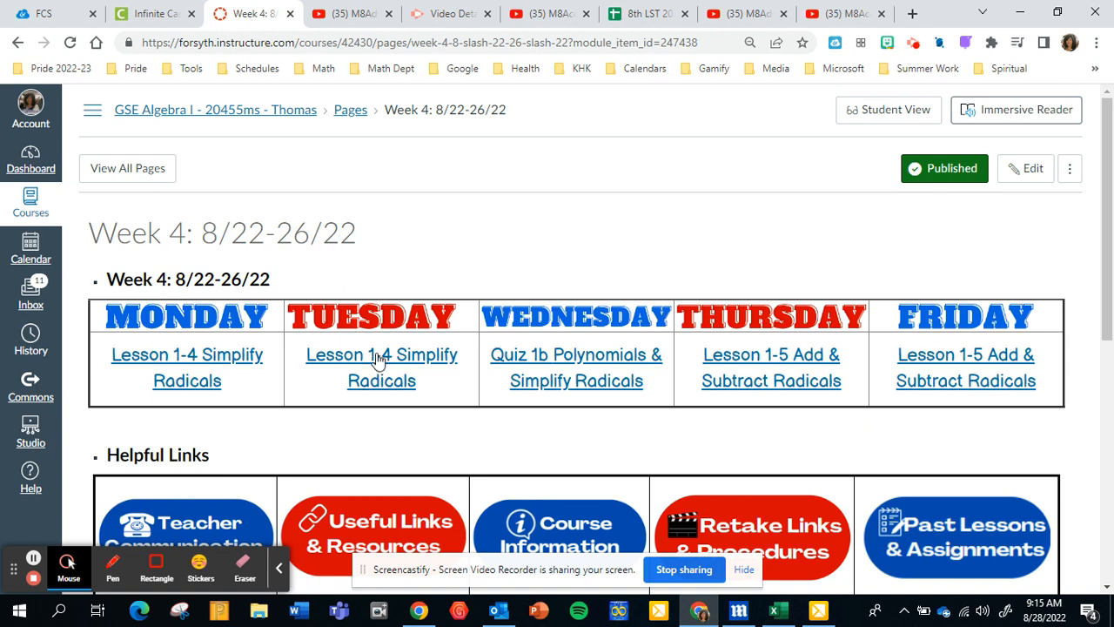
{"action": "left_click", "coordinate": [381, 355]}
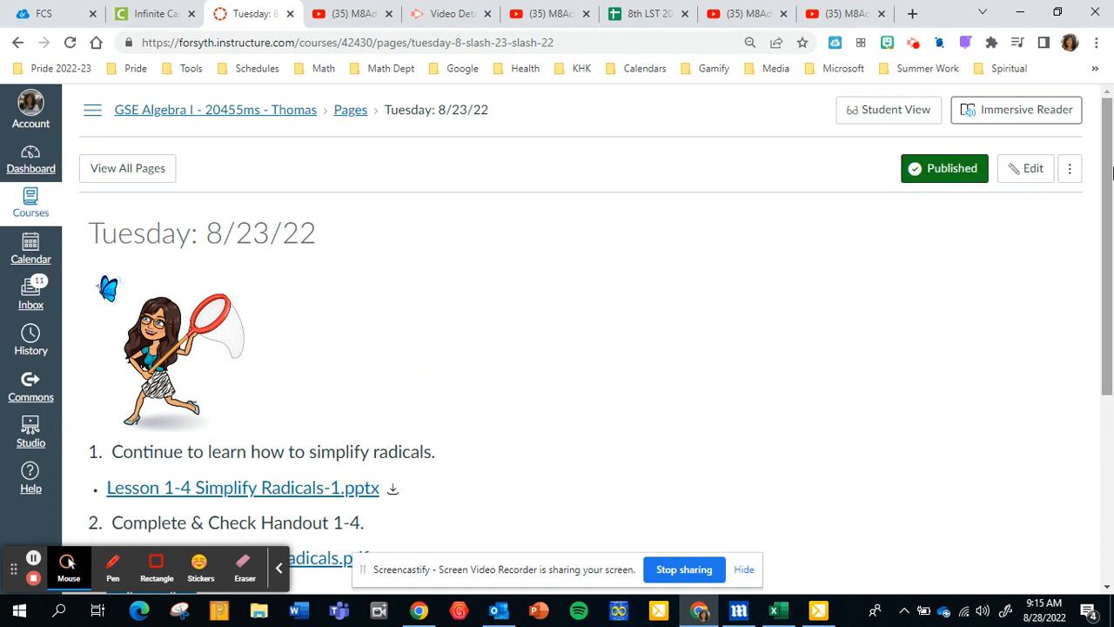
Review the Tuesday 8/23/22 page, then return to the GSE Algebra I home page.
{"action": "scroll", "scroll_direction": "down", "scroll_amount": 3}
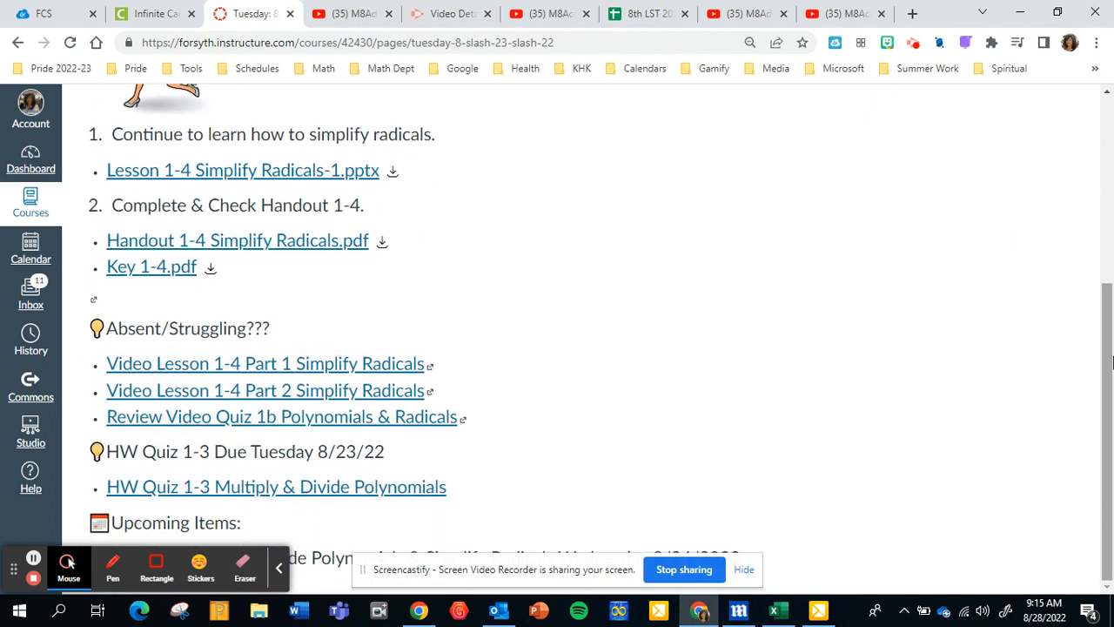
{"action": "mouse_move", "coordinate": [666, 333]}
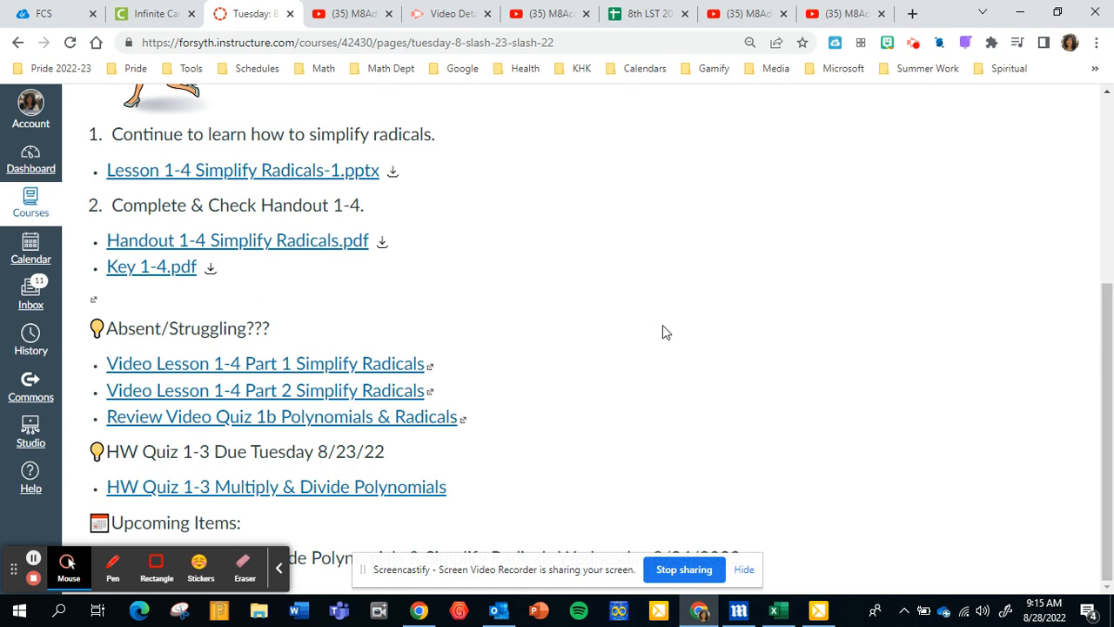
{"action": "mouse_move", "coordinate": [389, 350]}
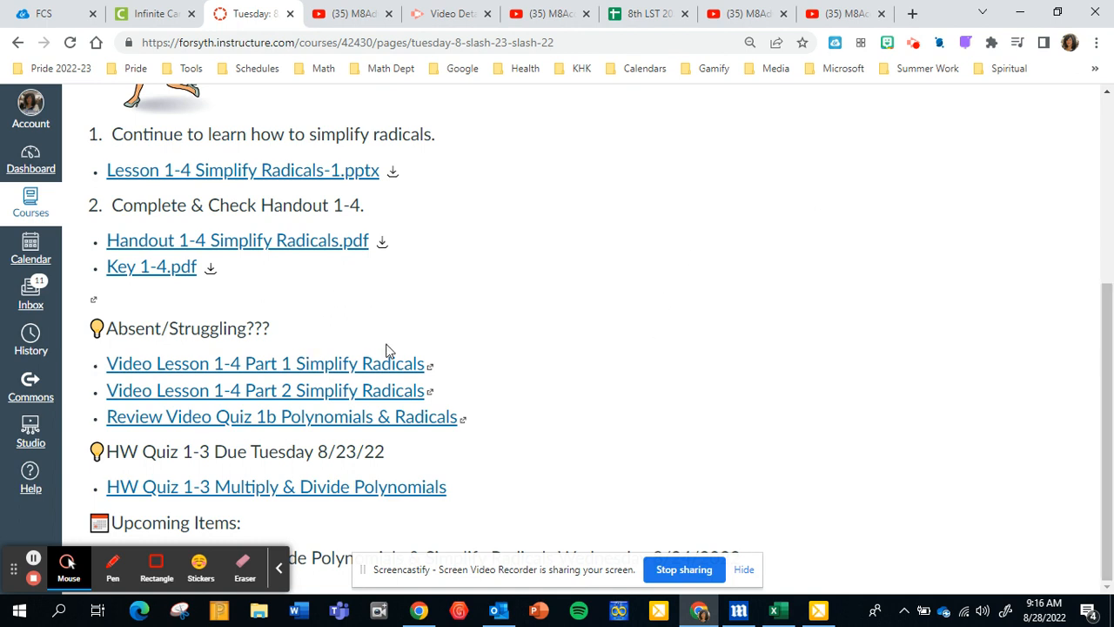
{"action": "mouse_move", "coordinate": [394, 350]}
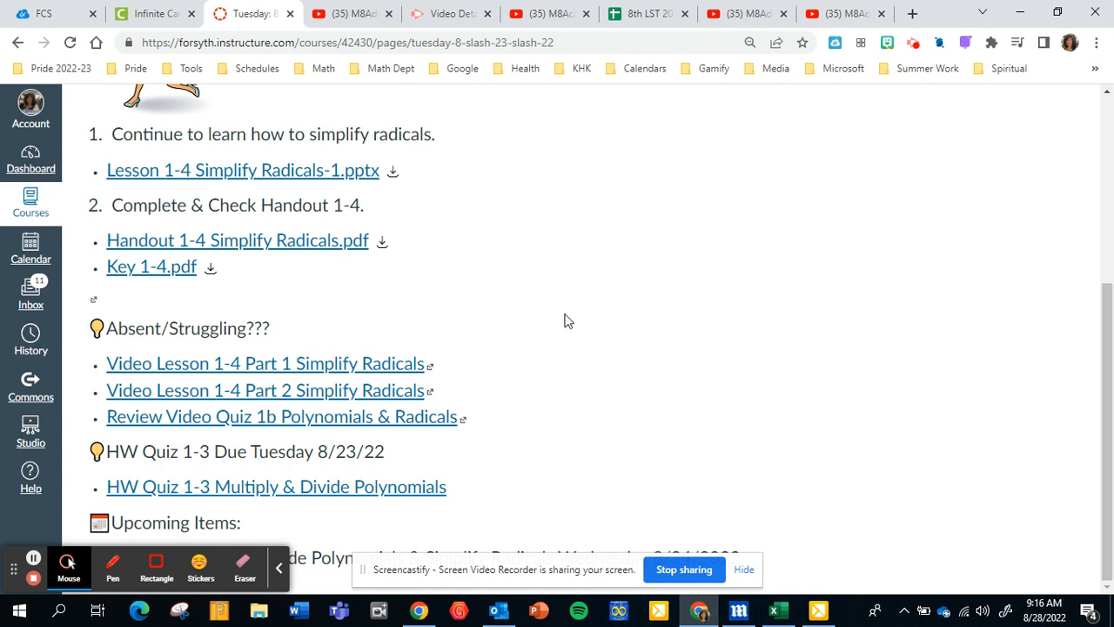
{"action": "mouse_move", "coordinate": [232, 460]}
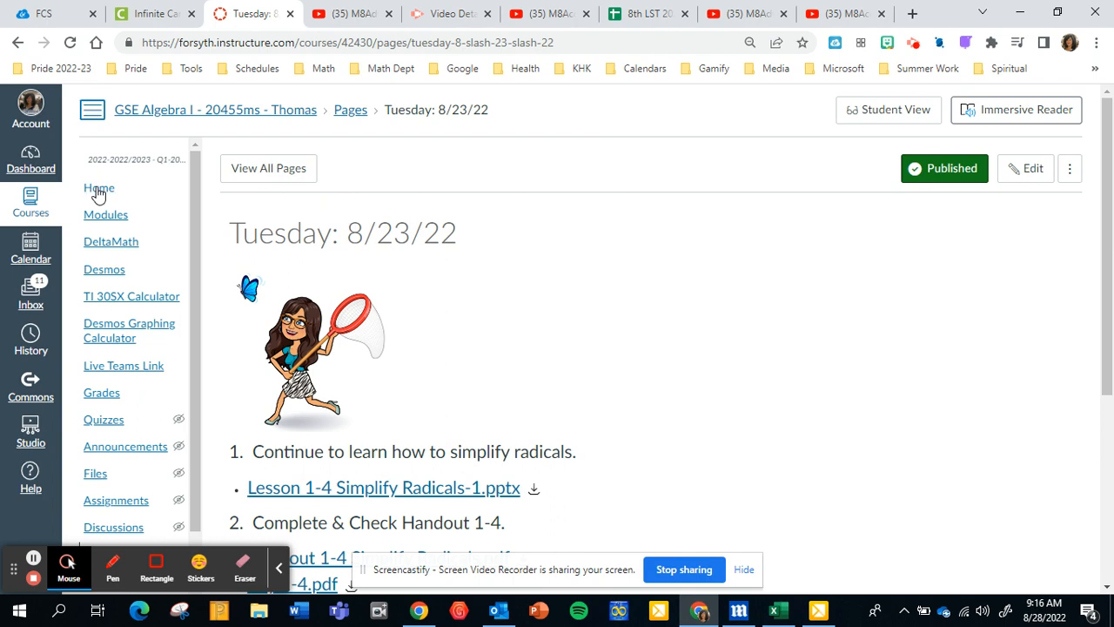
{"action": "left_click", "coordinate": [99, 188]}
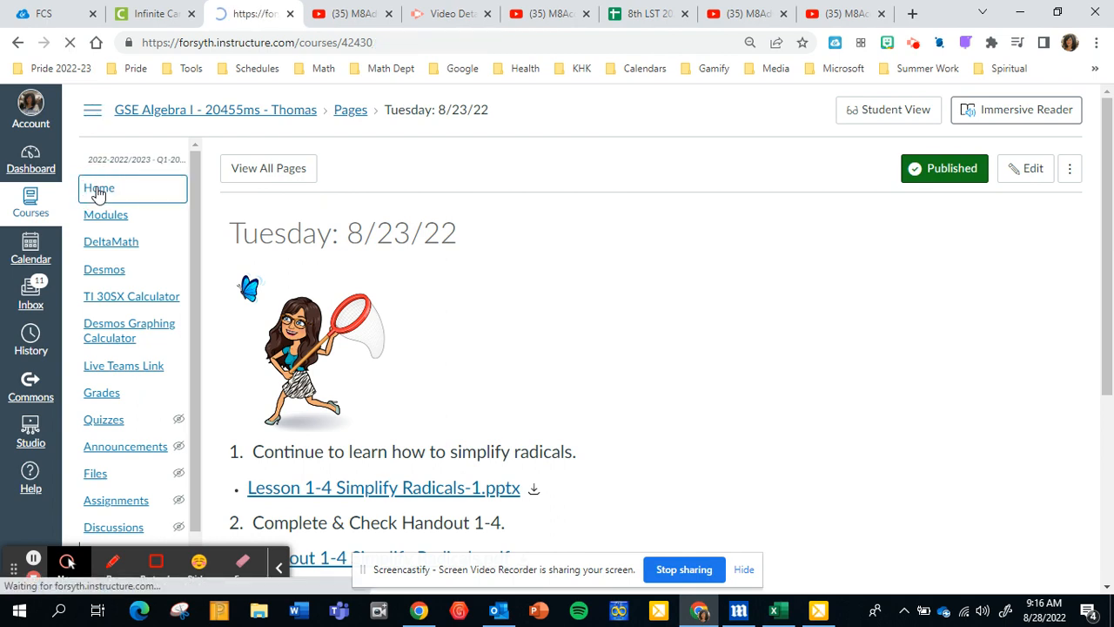
{"action": "left_click", "coordinate": [99, 188]}
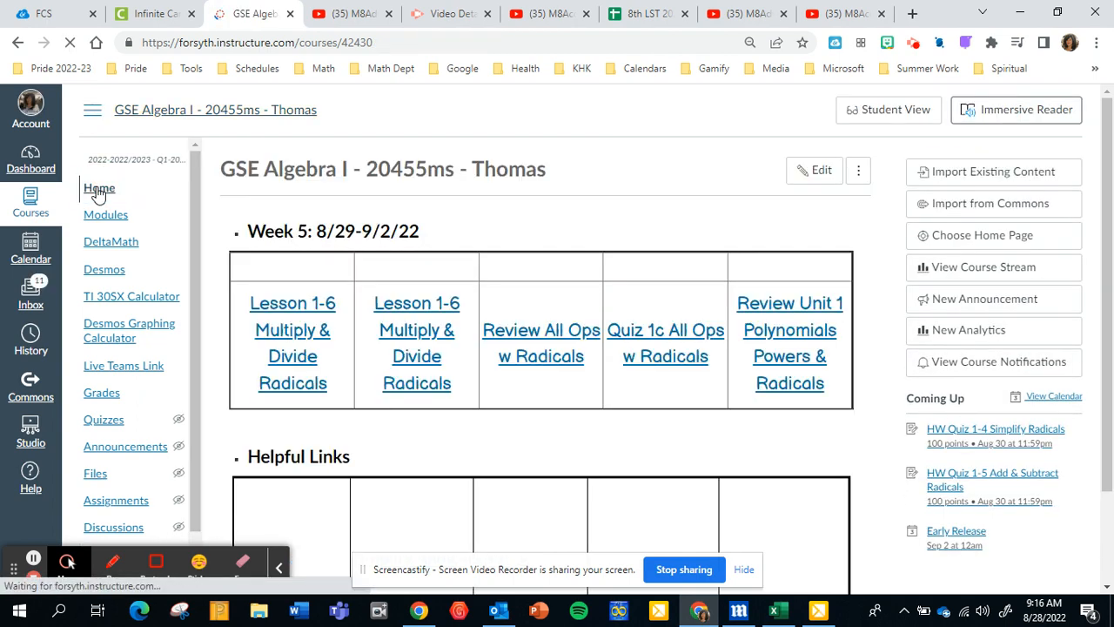